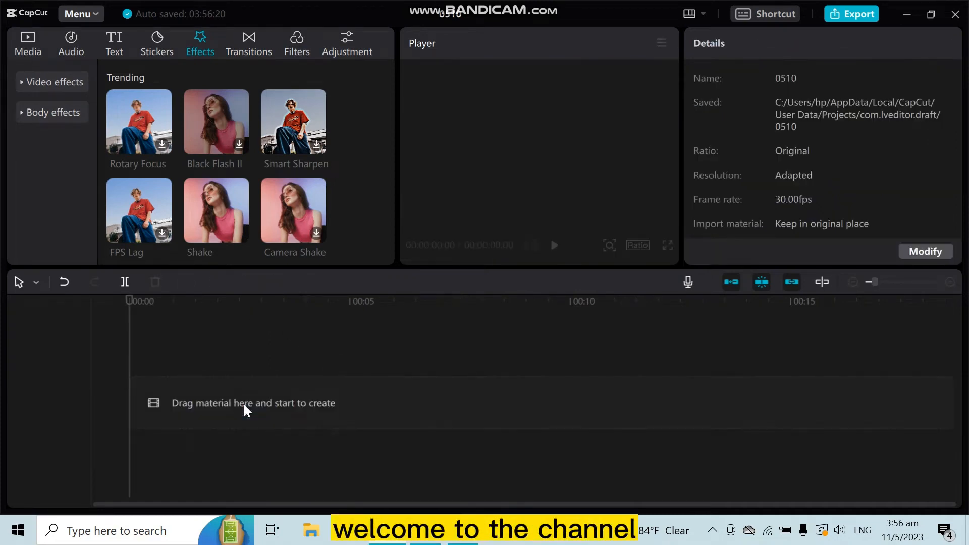
# - Show the Local imported media library of clips and images
pyautogui.click(28, 43)
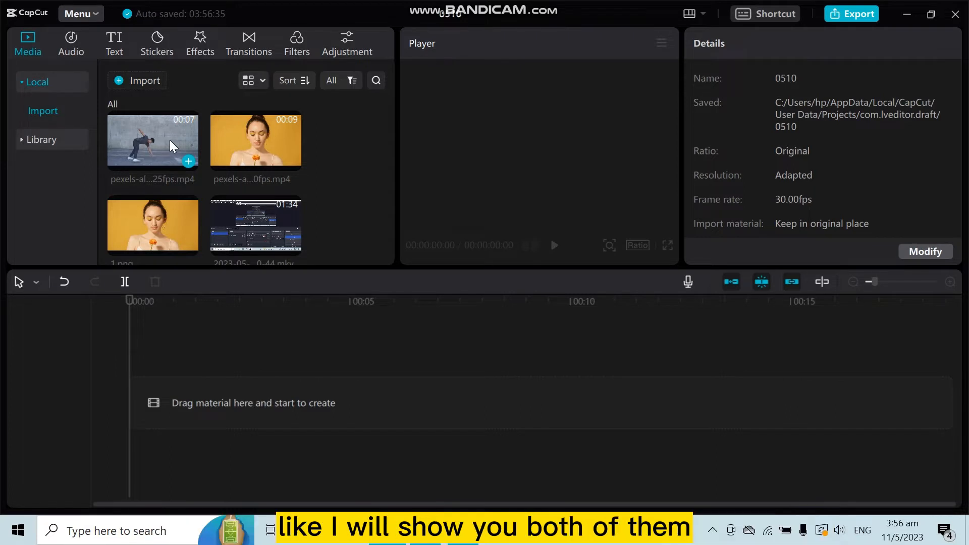
pyautogui.moveTo(166, 155)
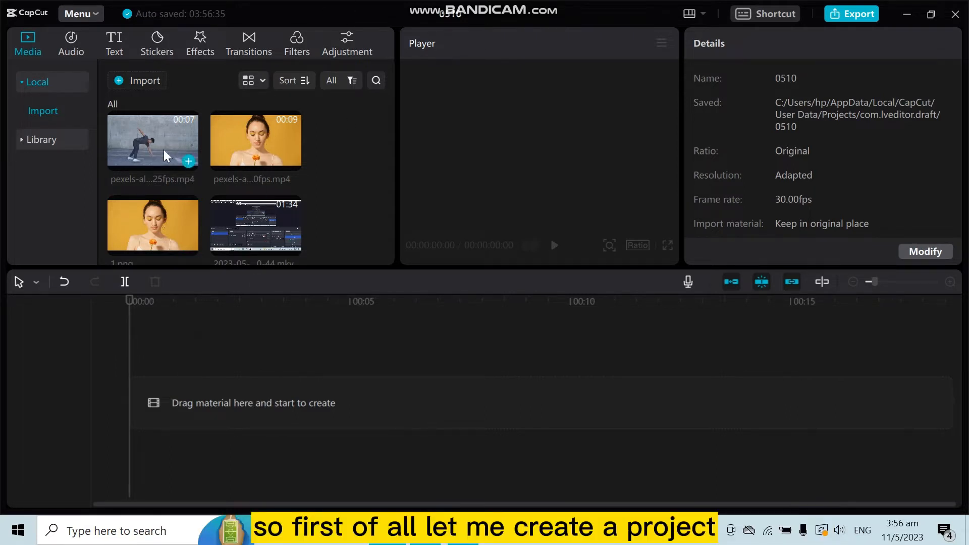
# - Add the 6-second breakdancing clip onto the empty timeline
pyautogui.click(188, 160)
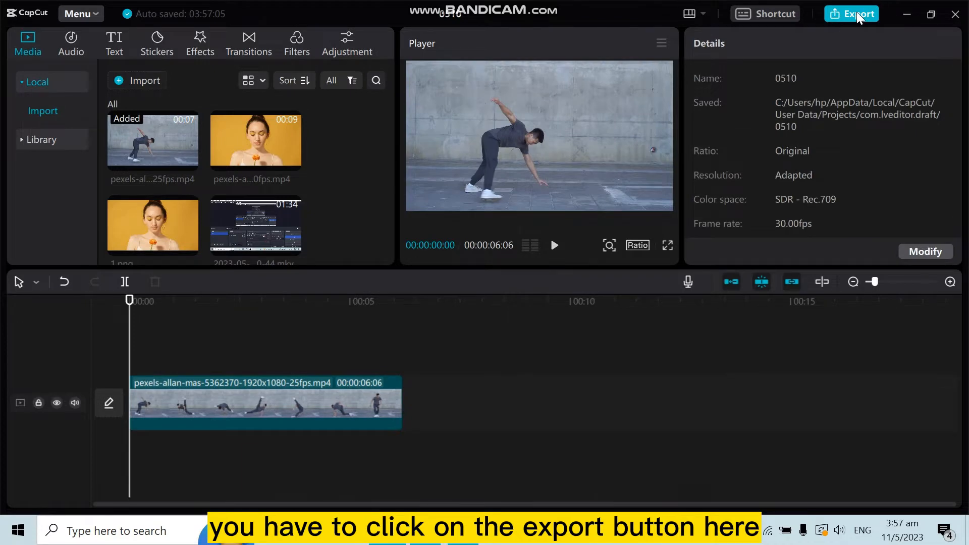
# - Bring up the Export dialog showing 1080p, H.264, mp4, 30fps defaults
pyautogui.click(852, 13)
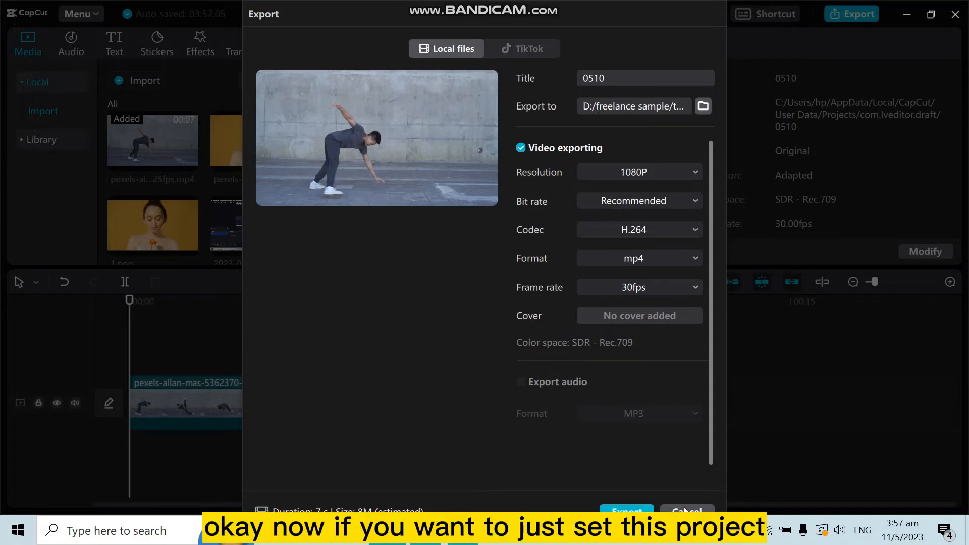
# - Cancel the export and close the project back to the start screen
pyautogui.click(687, 512)
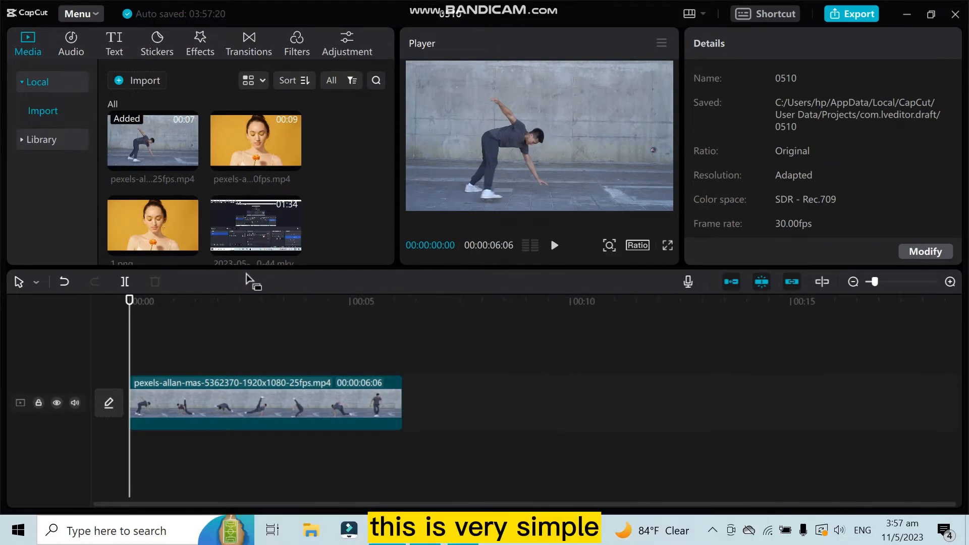
pyautogui.moveTo(954, 13)
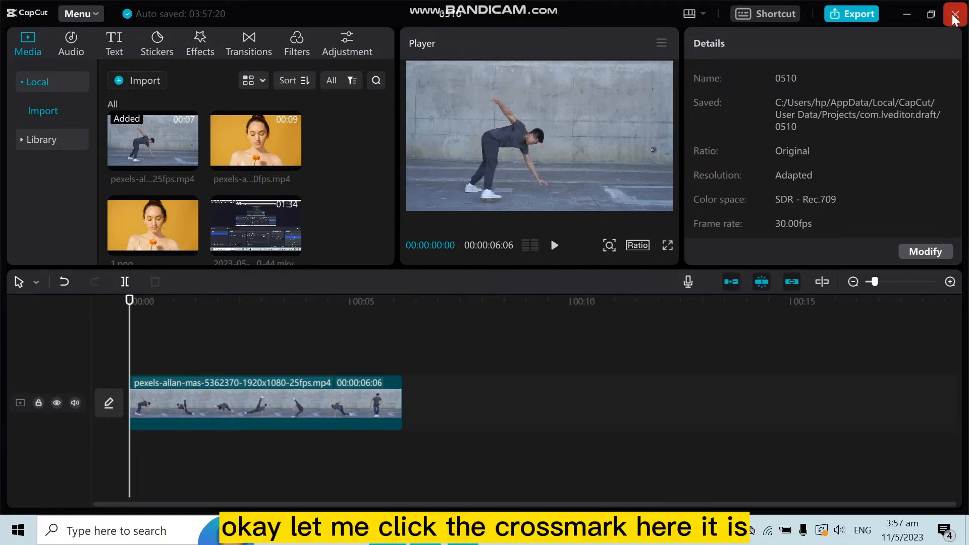
pyautogui.click(955, 13)
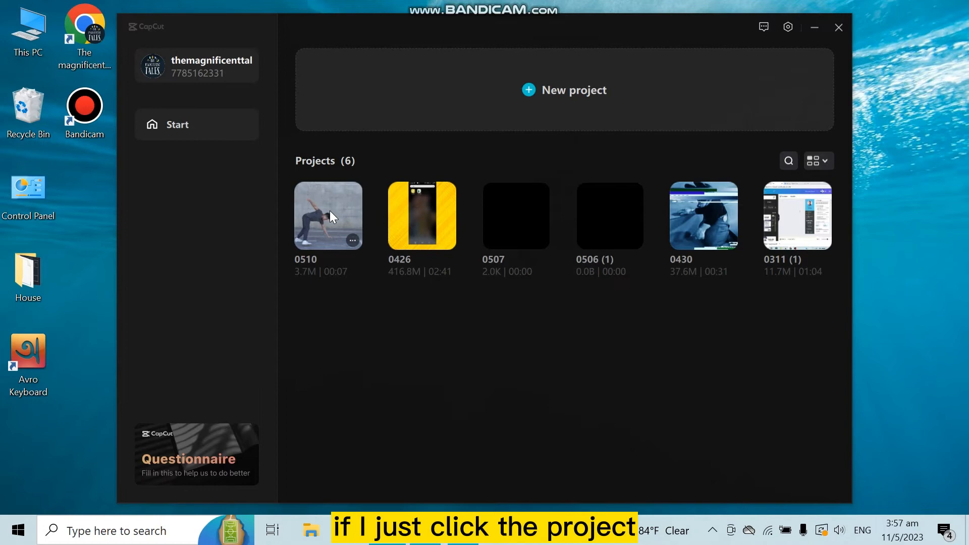
# - Reopen project 0510 and scrub the playhead to confirm the dance clip remains
pyautogui.doubleClick(328, 215)
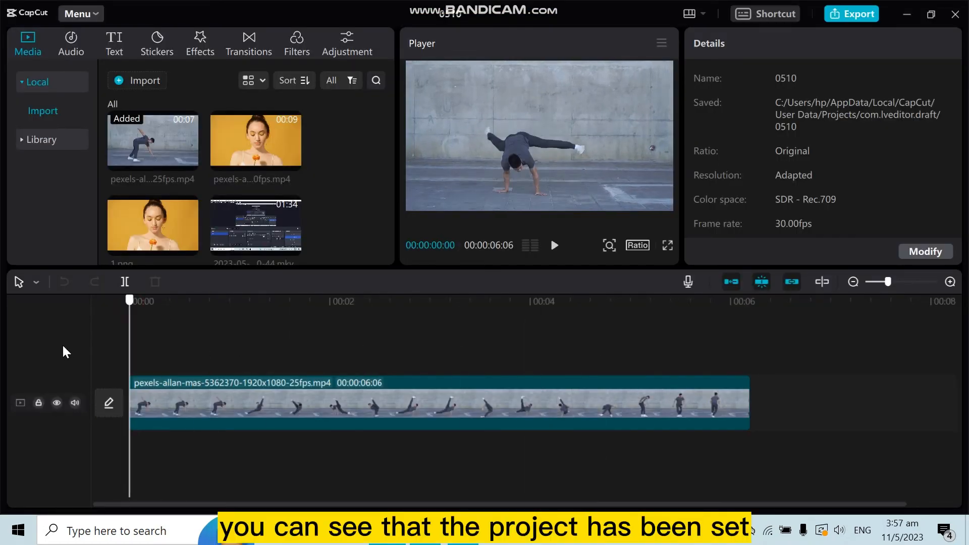
pyautogui.click(637, 299)
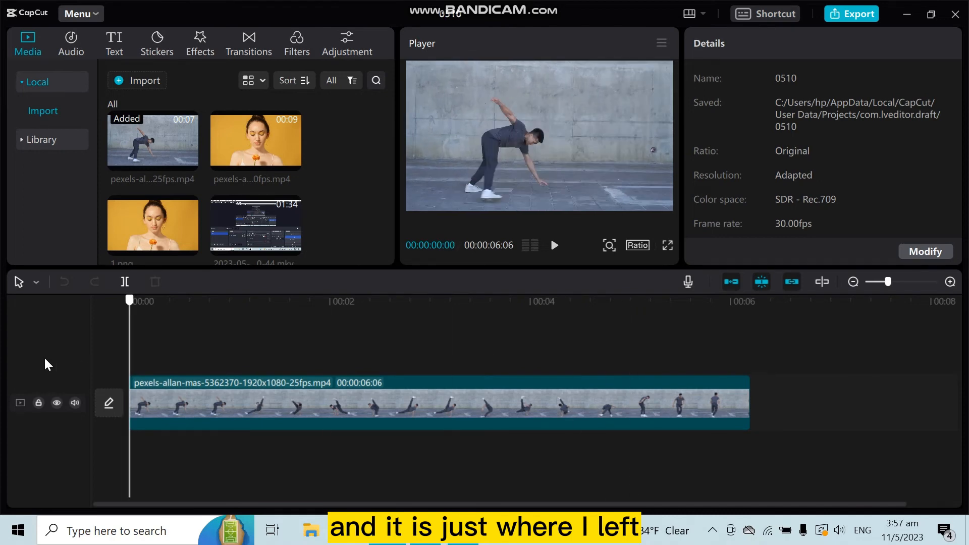
pyautogui.click(508, 299)
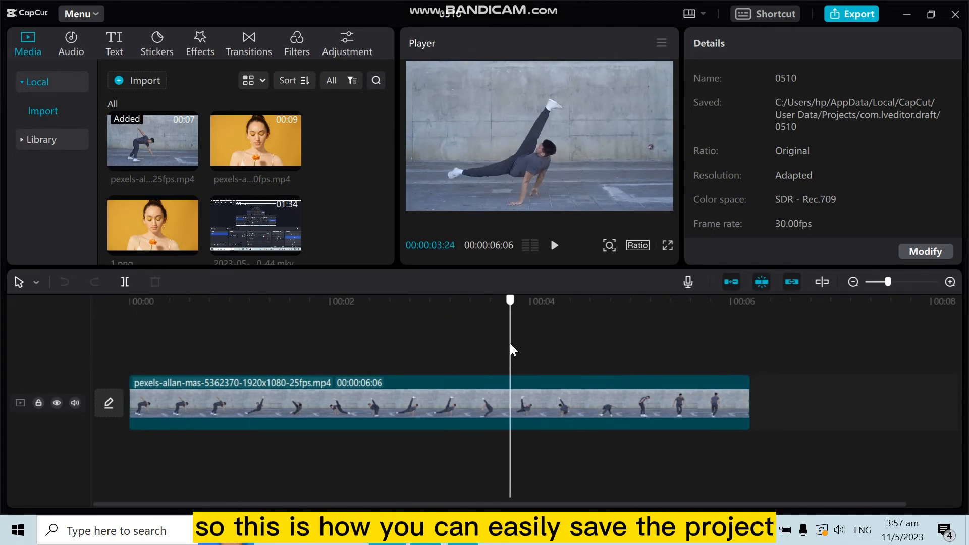